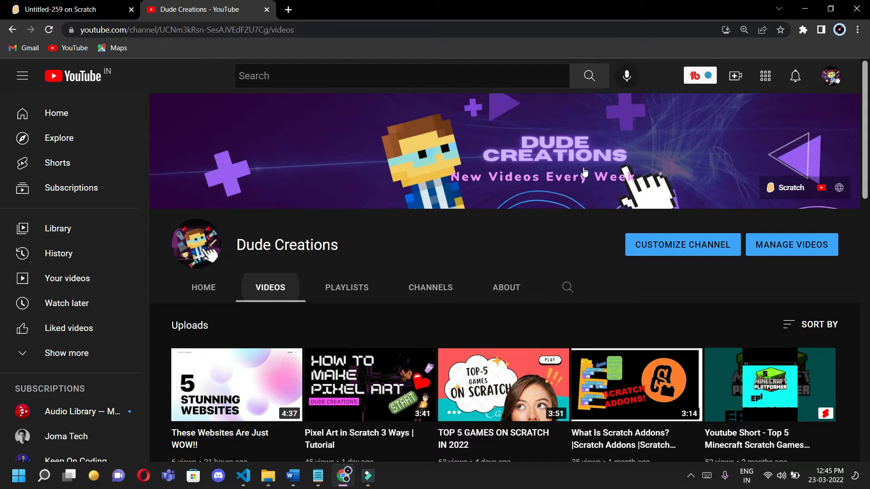
pyautogui.moveTo(99, 213)
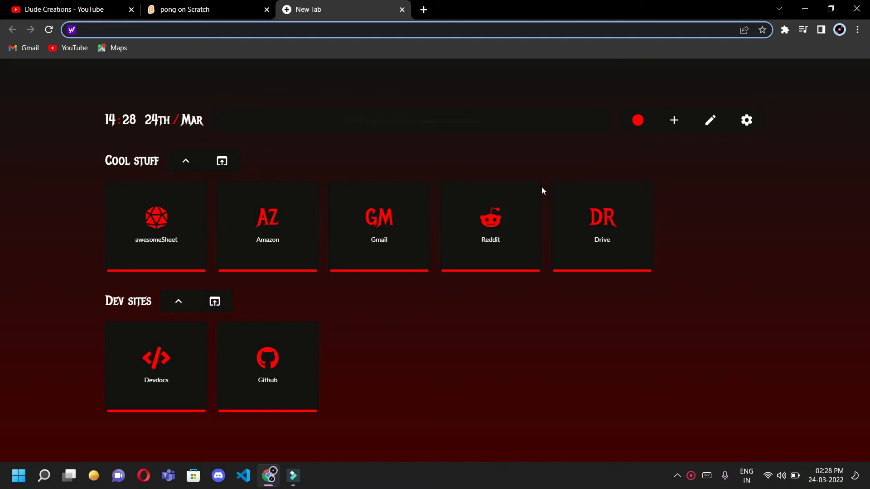
# Start a new, untitled project in the Scratch online editor.
pyautogui.click(209, 9)
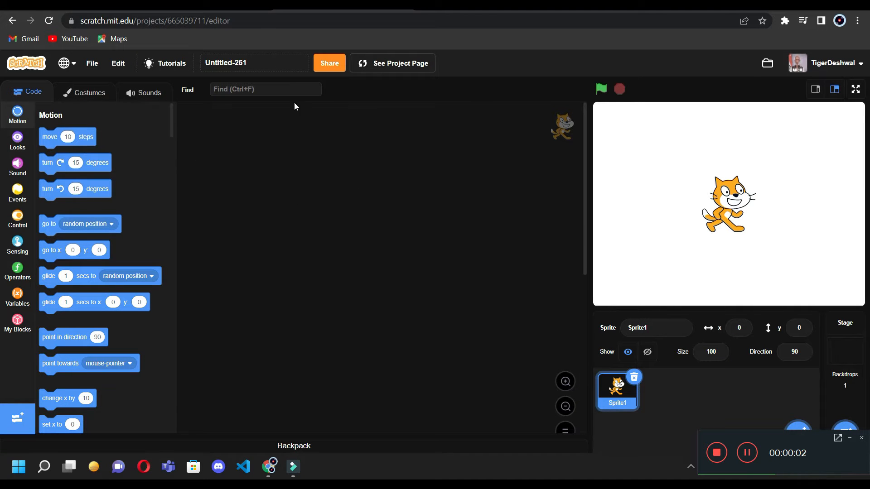
# Rename the project title to 'PONG GAME'.
pyautogui.click(254, 63)
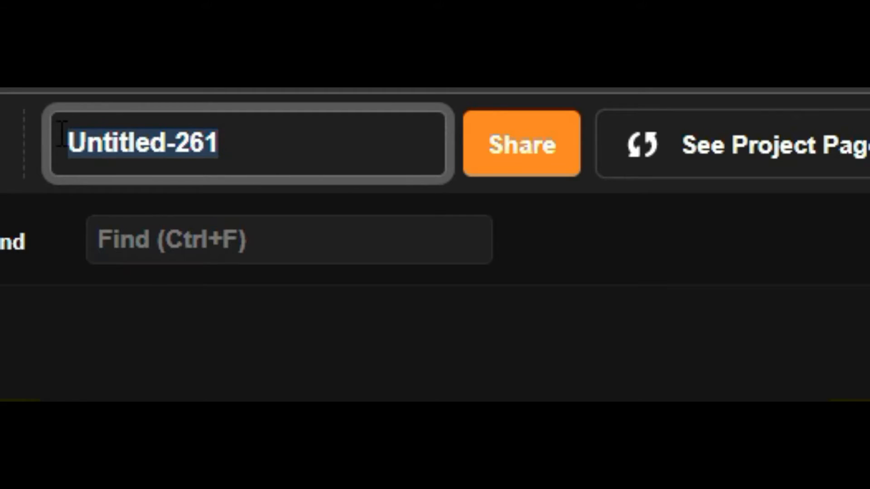
pyautogui.write('P')
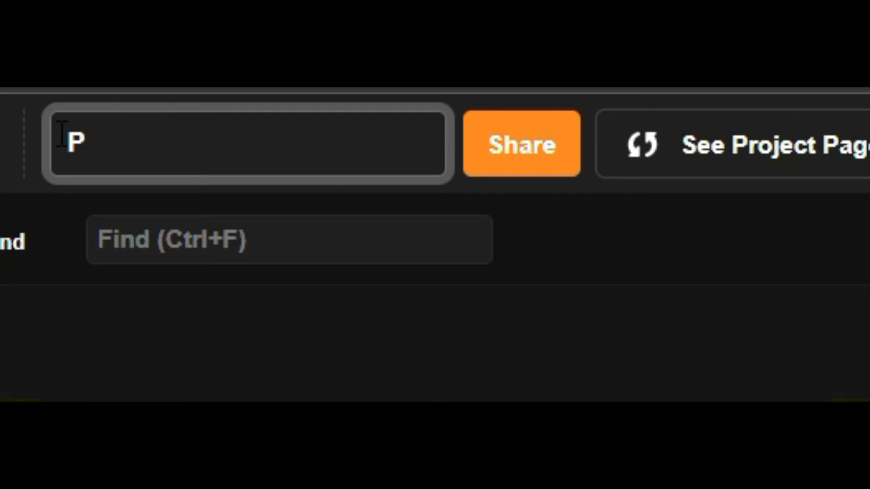
pyautogui.write('ONG GA')
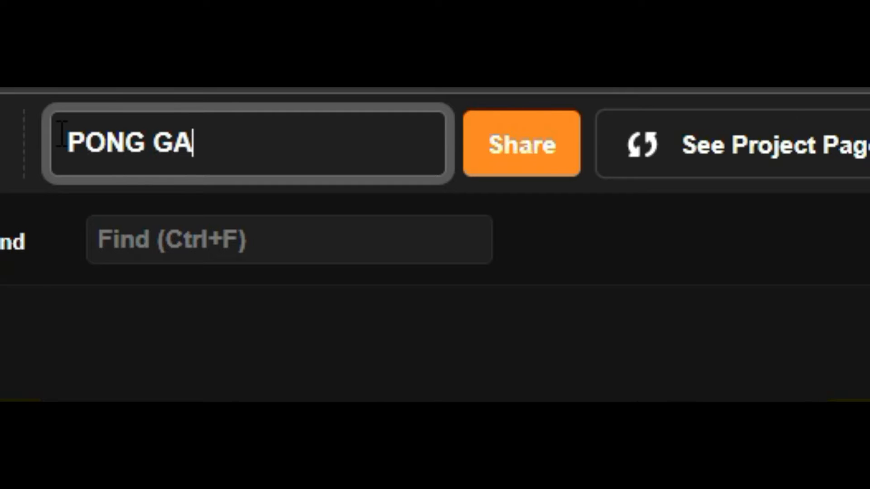
pyautogui.write('ME')
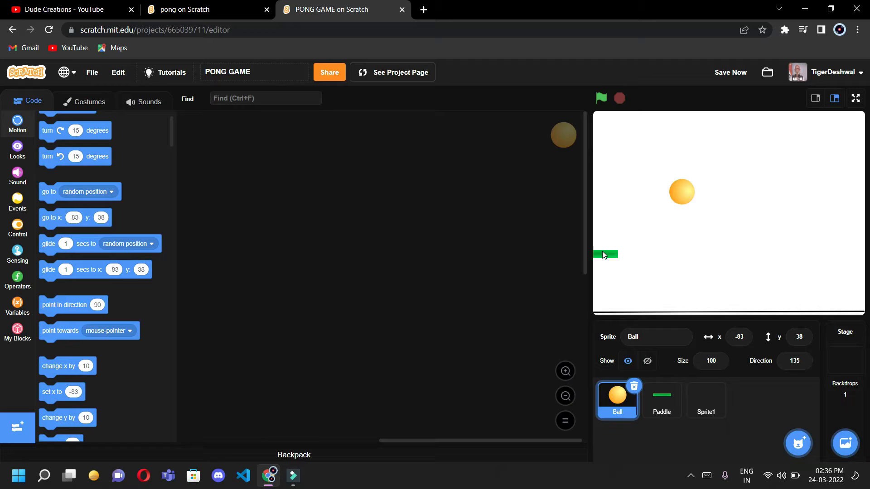
# Move the paddle toward the stage centre and begin the Ball's script with a green-flag event.
pyautogui.click(662, 399)
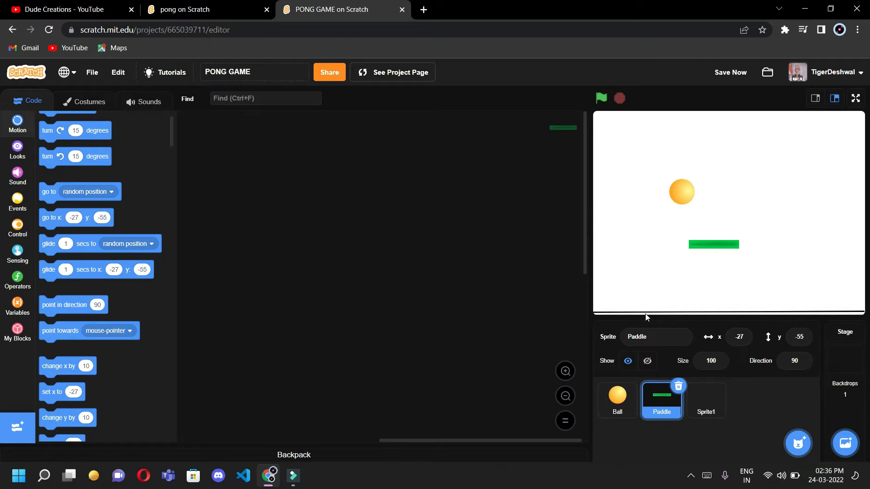
pyautogui.moveTo(658, 315)
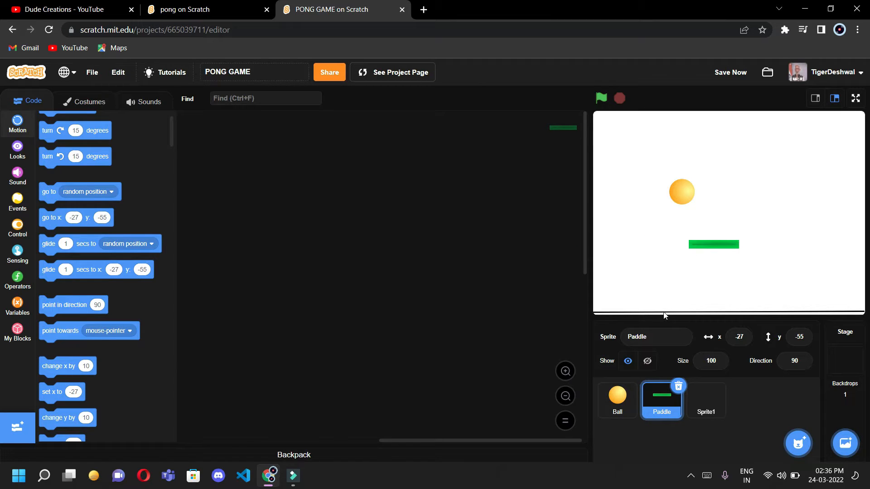
pyautogui.click(617, 400)
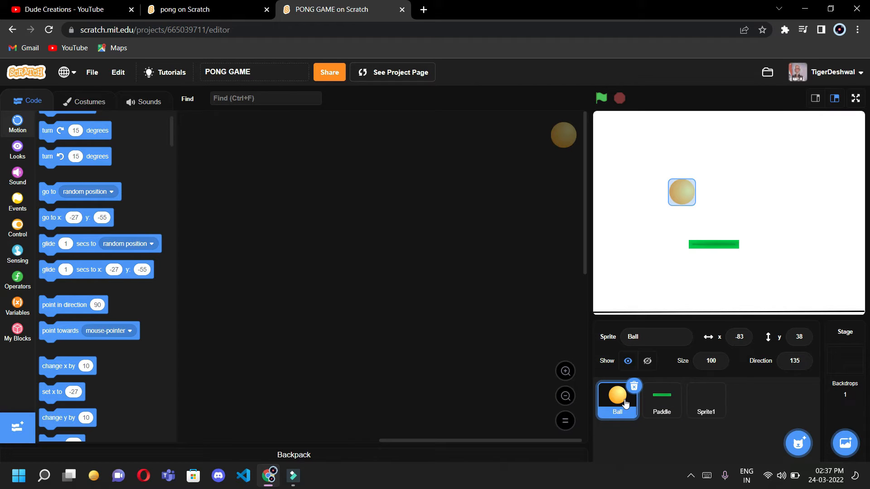
pyautogui.click(17, 203)
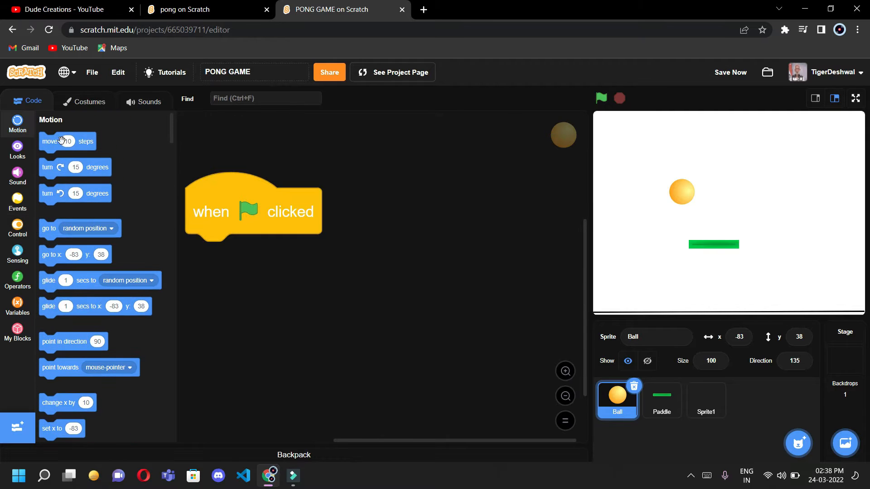
# Make the ball move 10 steps inside a forever loop under the green flag, and run it.
pyautogui.moveTo(66, 142); pyautogui.dragTo(492, 284)
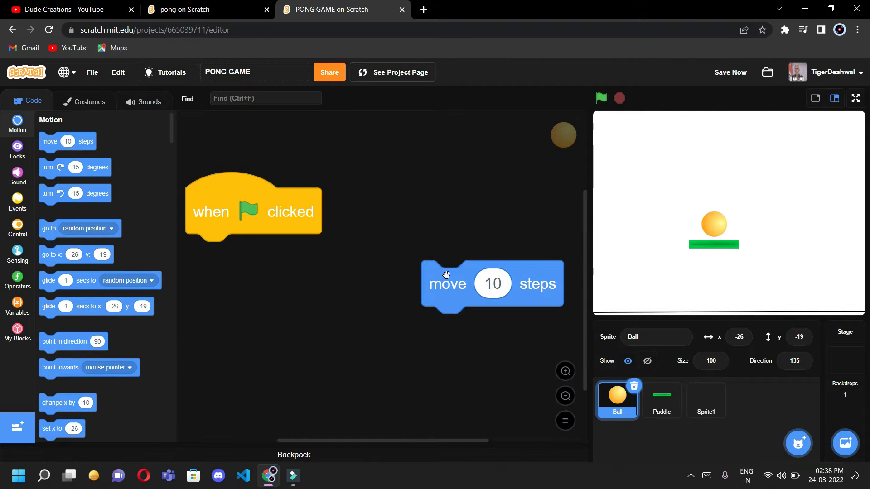
pyautogui.click(17, 227)
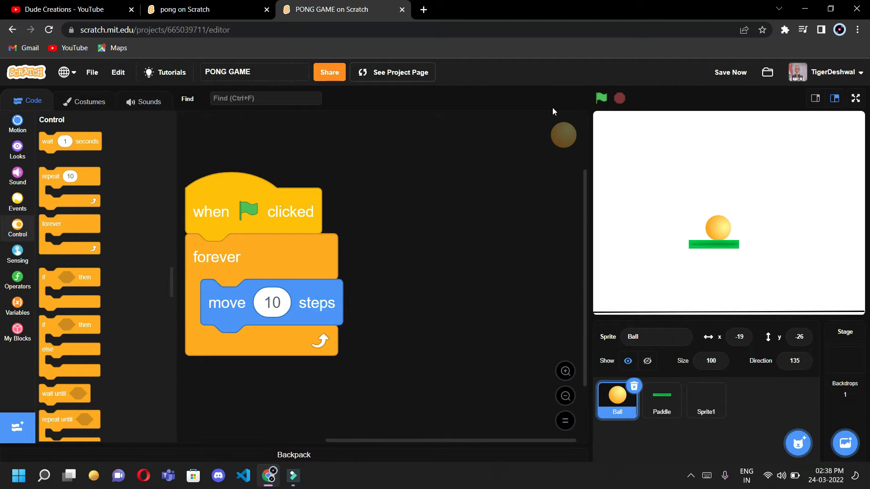
pyautogui.click(600, 98)
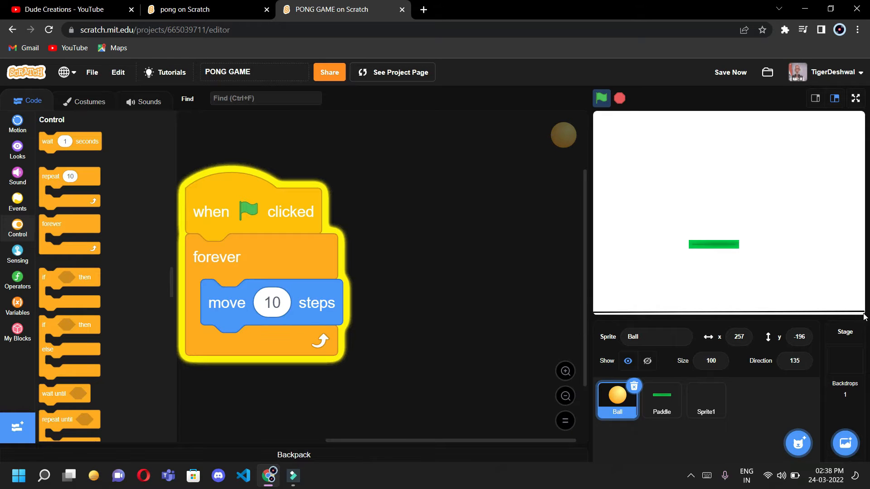
# Return to the Ball sprite and bring the lower motion blocks into view.
pyautogui.click(705, 401)
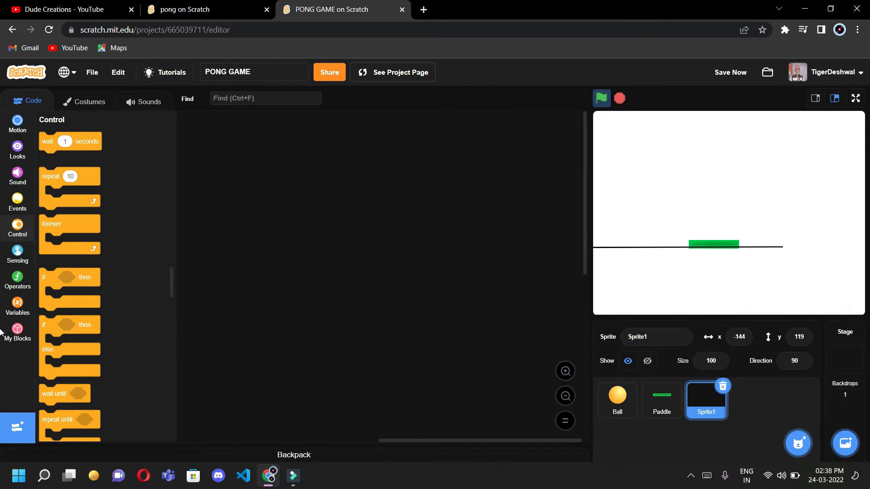
pyautogui.click(617, 399)
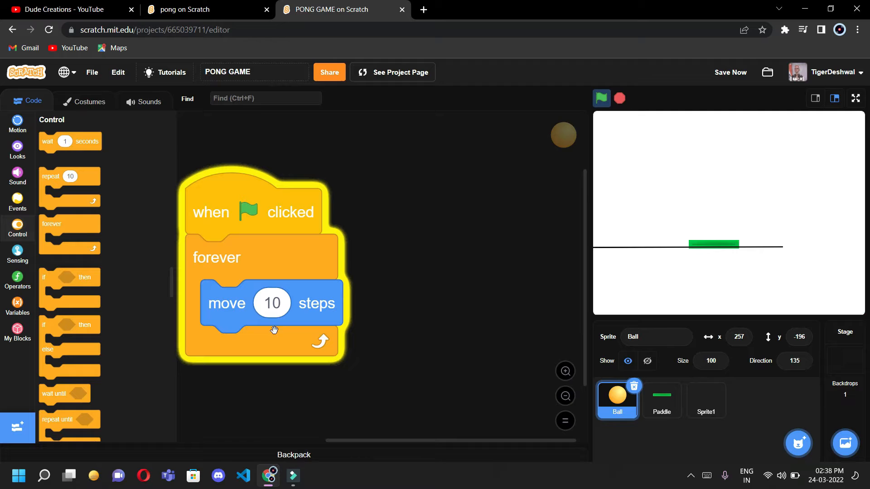
pyautogui.click(18, 122)
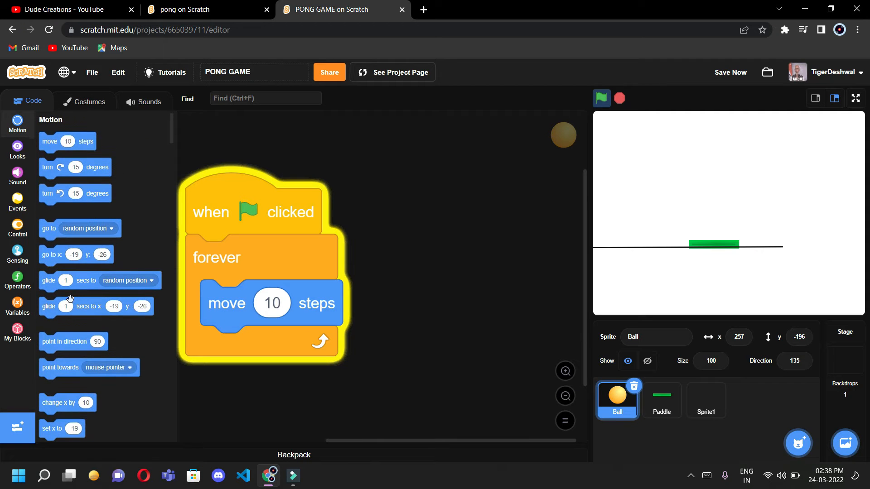
pyautogui.scroll(-3)
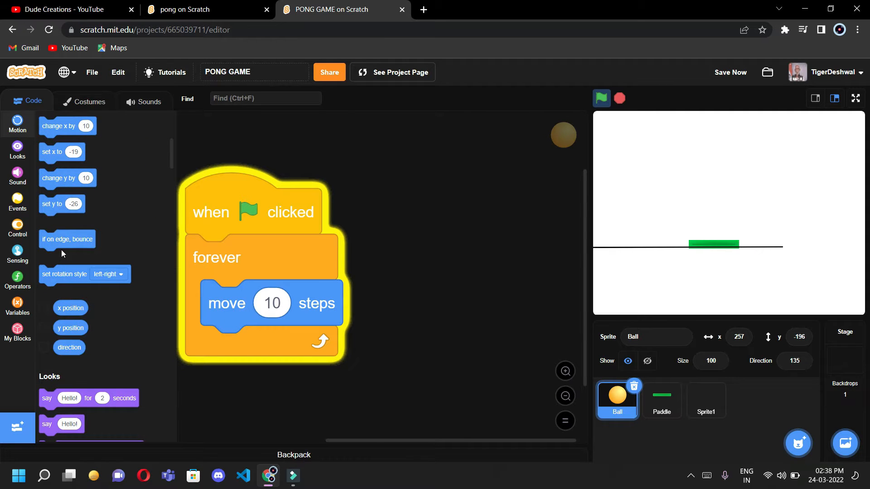
# Add 'if on edge, bounce' after move 10 steps, run the game to test, then stop it.
pyautogui.moveTo(67, 239); pyautogui.dragTo(271, 348)
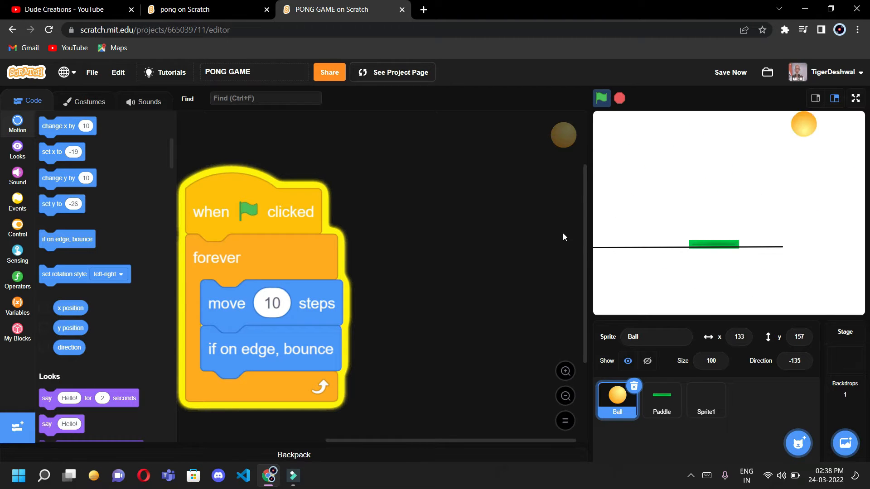
pyautogui.click(601, 98)
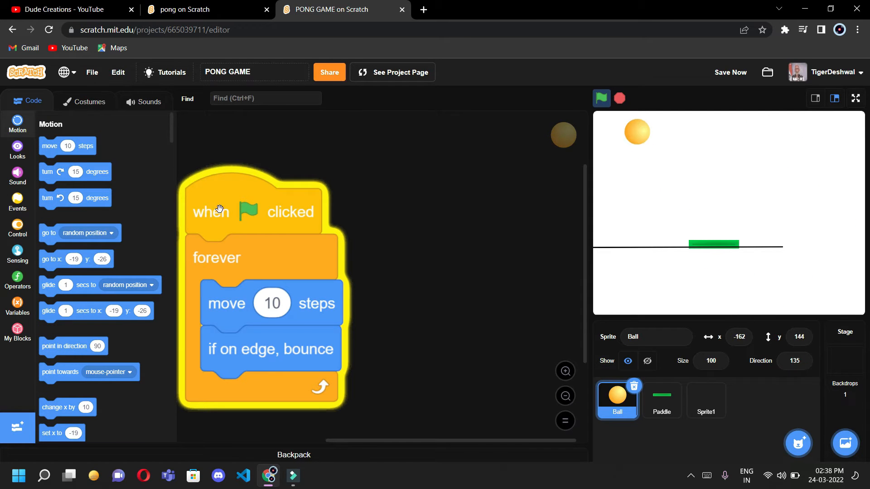
pyautogui.click(600, 97)
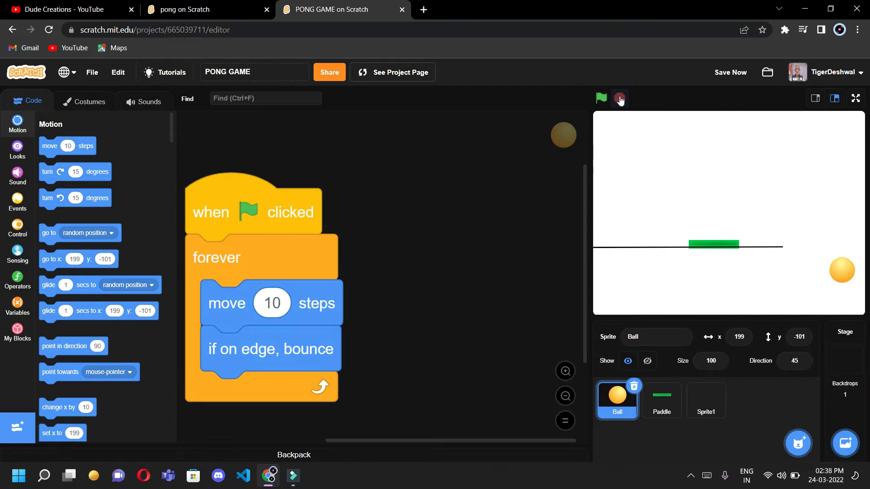
# Set the ball's starting direction to 45 and run the game to watch its diagonal path.
pyautogui.click(794, 361)
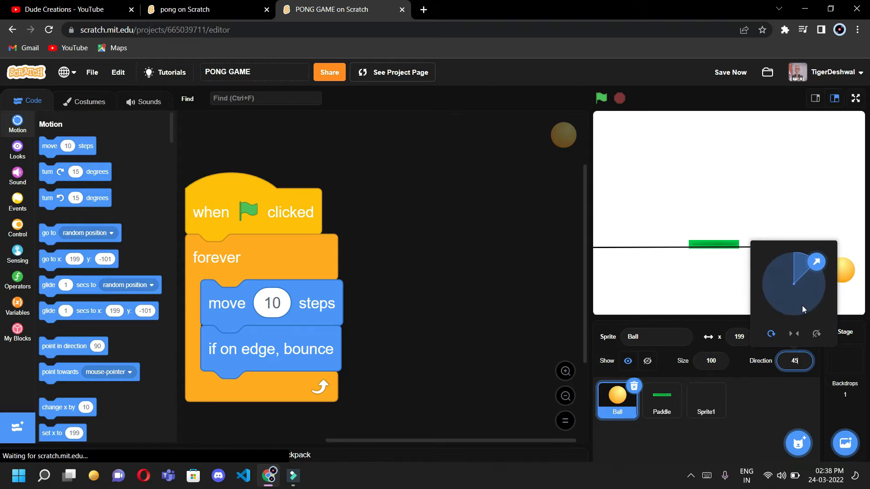
pyautogui.moveTo(815, 261); pyautogui.dragTo(826, 283)
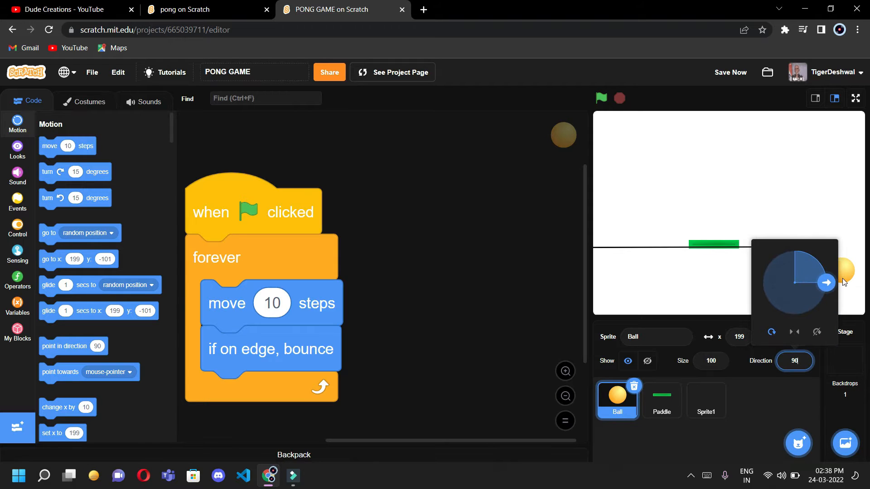
pyautogui.click(600, 98)
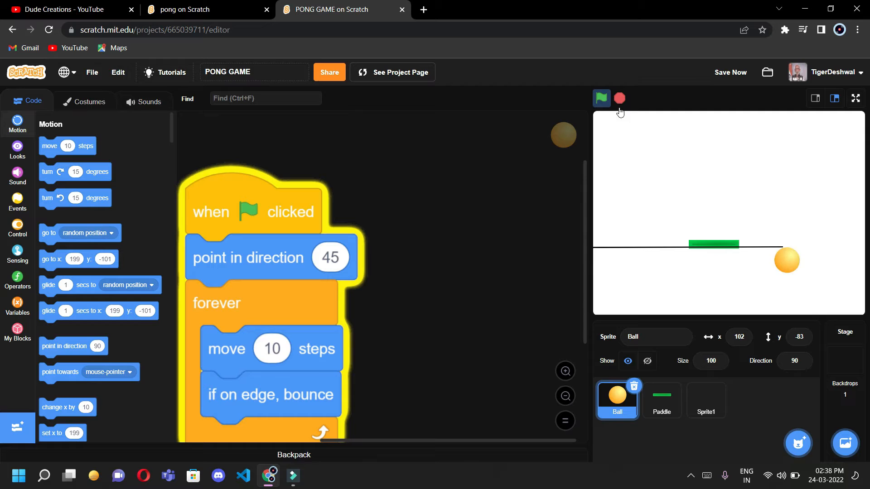
pyautogui.click(601, 98)
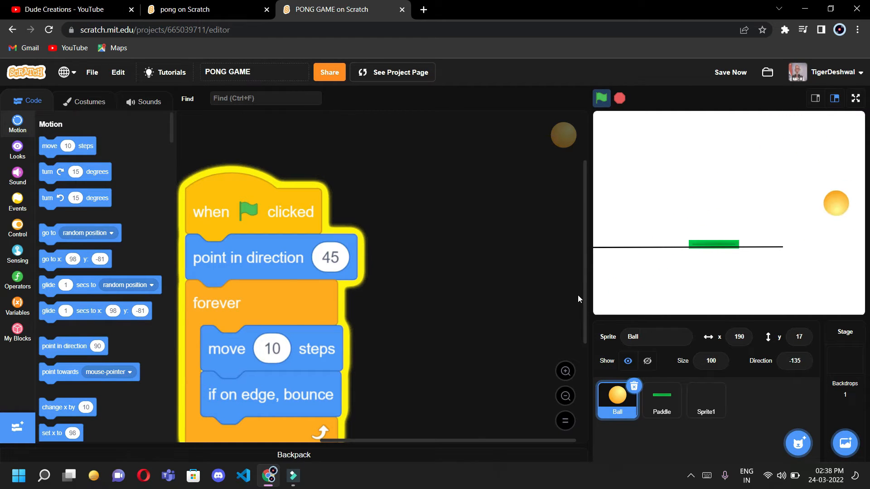
# Give the Paddle a green-flag script with its starting position and a forever loop.
pyautogui.click(661, 400)
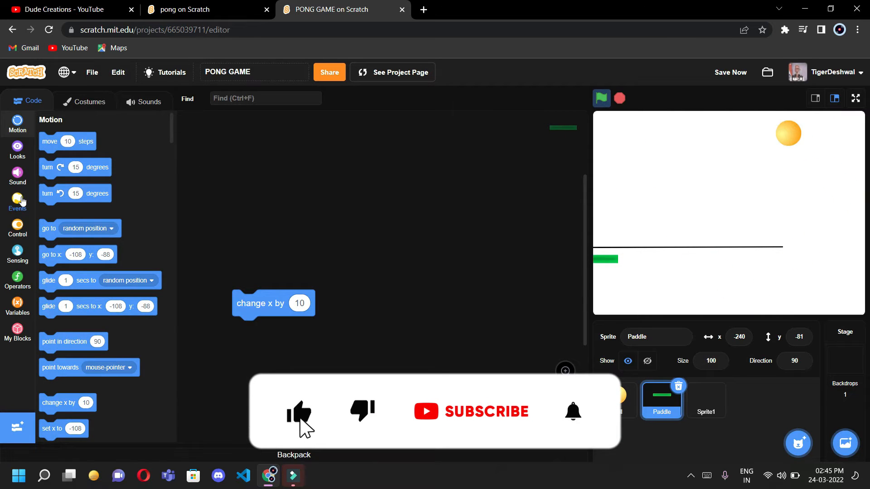
pyautogui.click(17, 201)
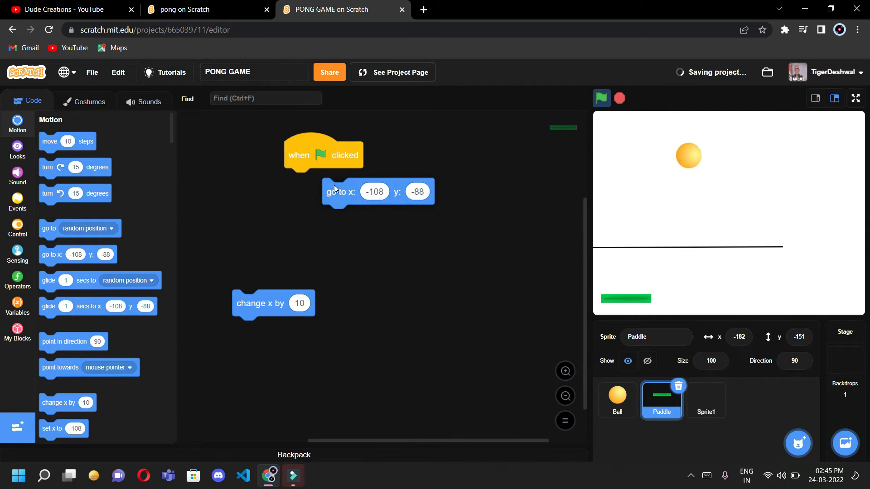
pyautogui.moveTo(344, 191); pyautogui.dragTo(304, 182)
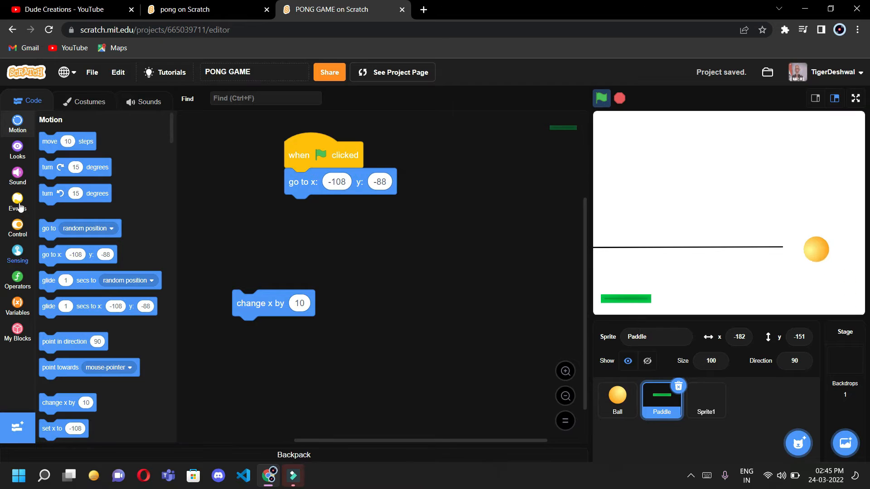
pyautogui.click(17, 227)
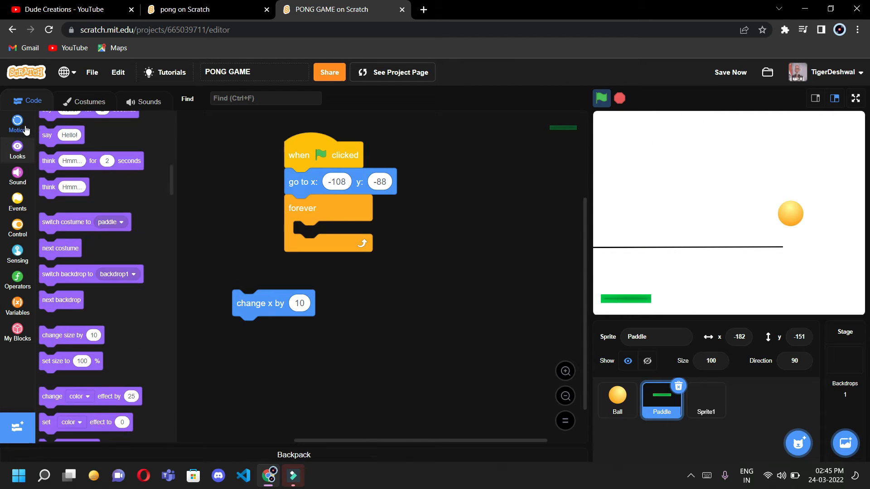
# Inside the Paddle's loop, set x to mouse x so it follows the mouse horizontally.
pyautogui.click(17, 123)
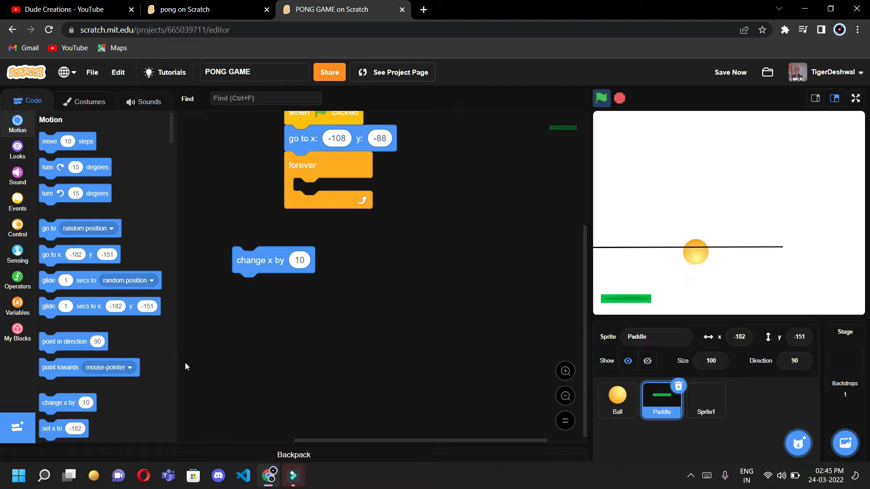
pyautogui.moveTo(62, 429); pyautogui.dragTo(327, 191)
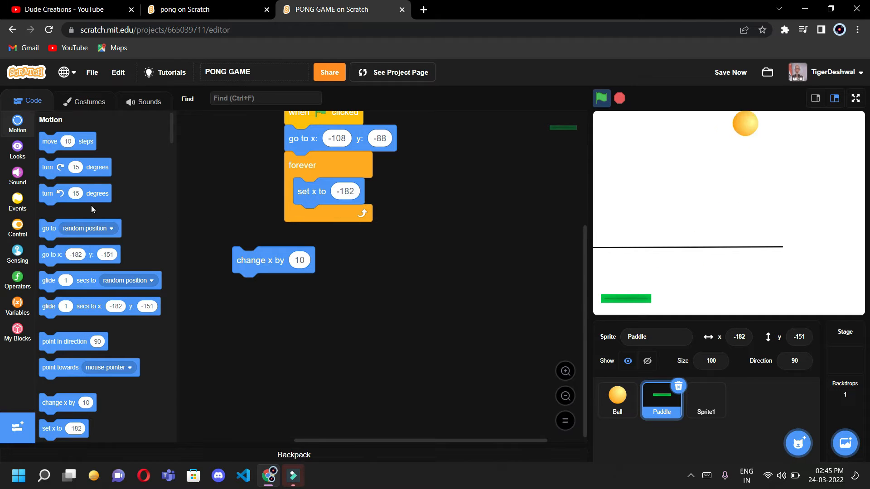
pyautogui.click(17, 254)
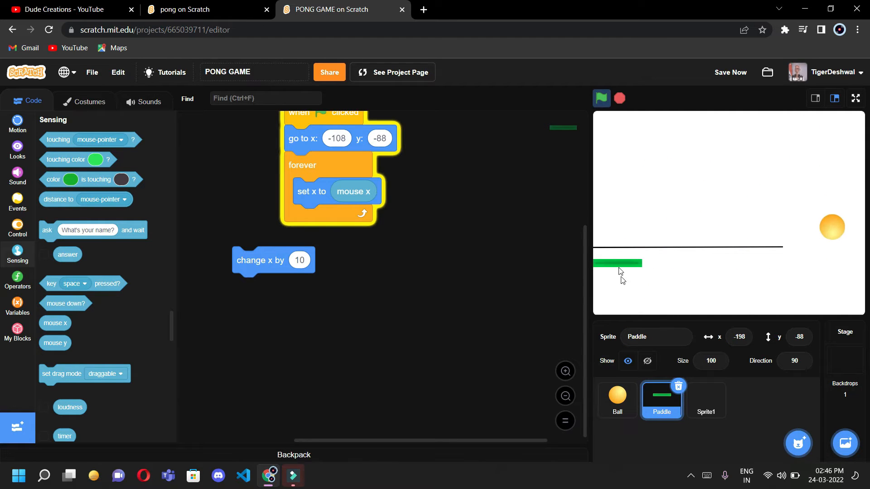
pyautogui.moveTo(617, 262); pyautogui.dragTo(625, 304)
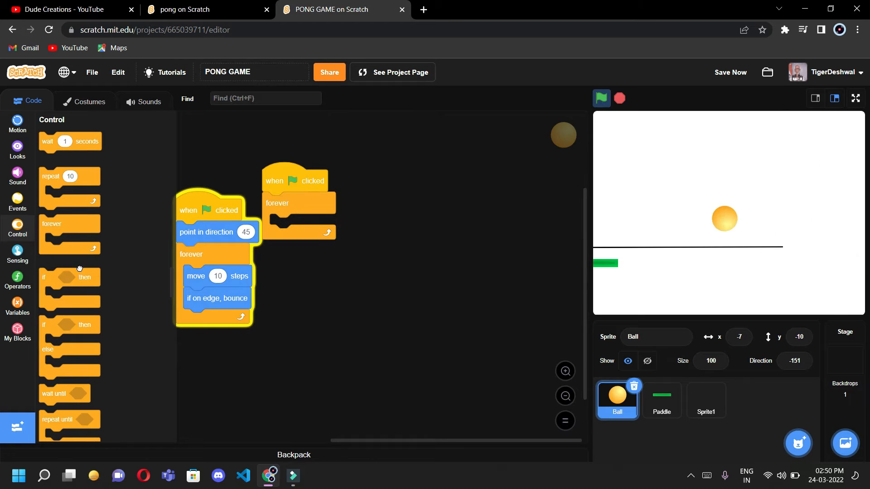
# Add an 'if touching Paddle' check to the Ball's forever loop.
pyautogui.click(17, 254)
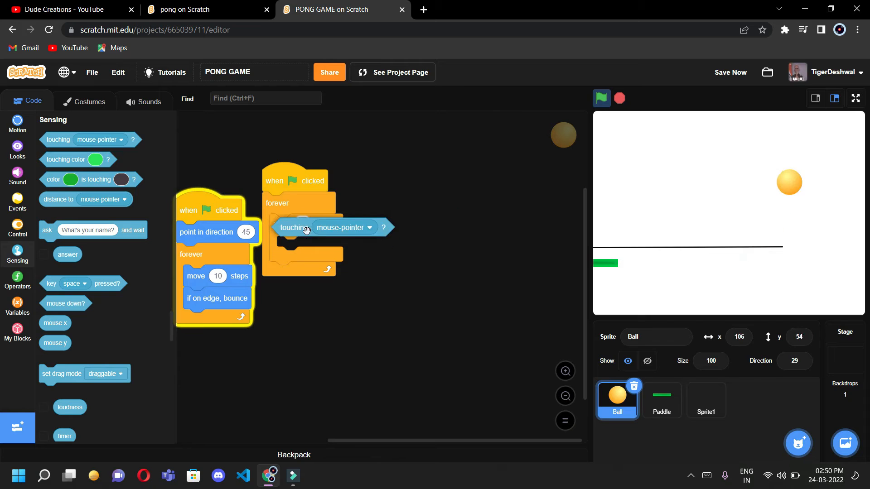
pyautogui.click(370, 228)
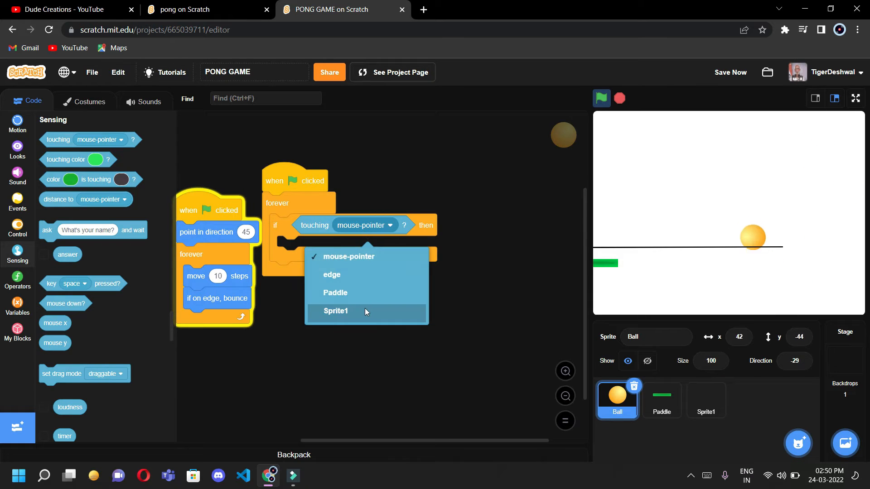
pyautogui.click(336, 293)
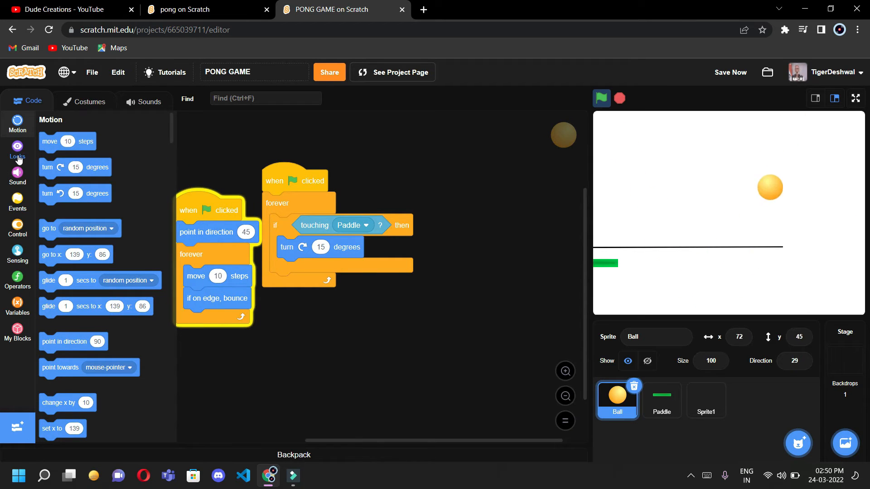
# Turn the ball a random 10 to 200 degrees when it touches the Paddle.
pyautogui.click(17, 280)
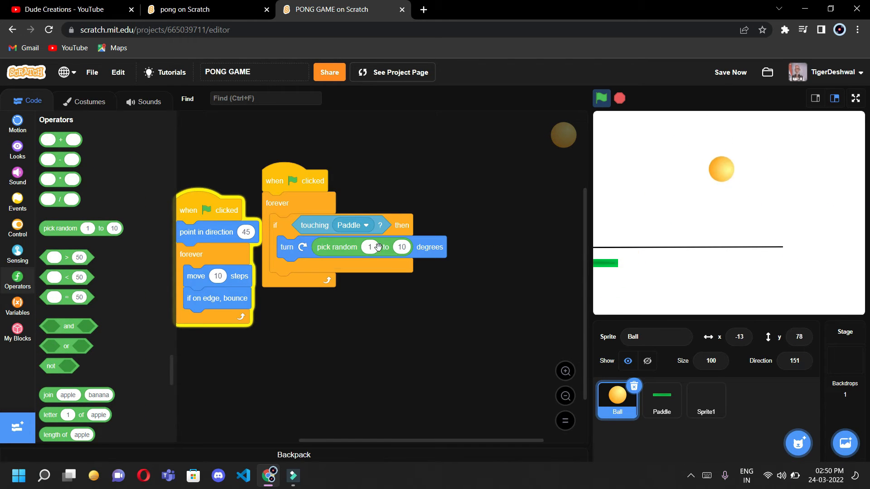
pyautogui.click(401, 247)
pyautogui.write('200')
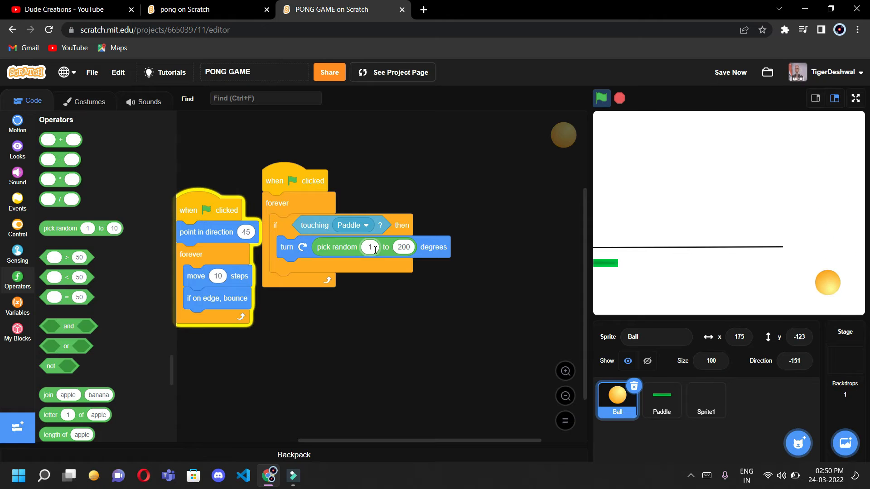
pyautogui.write('10')
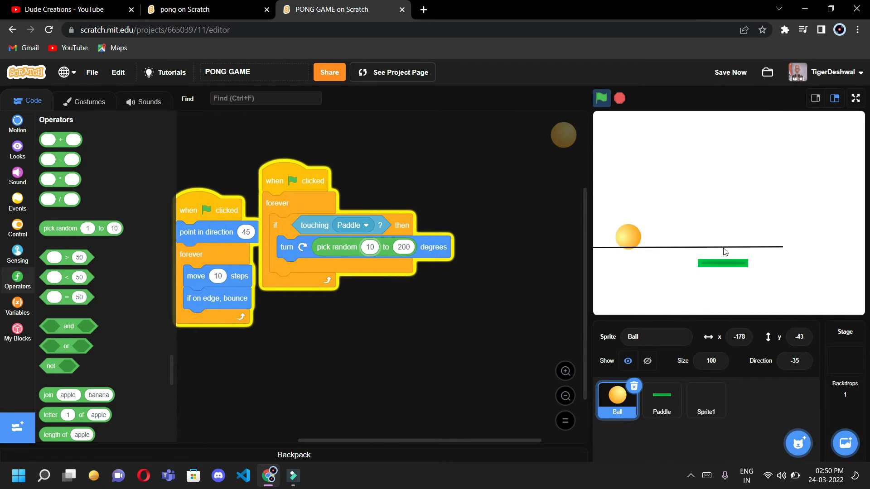
# Create a Score variable and set it to 5 inside the 'if touching Paddle' block.
pyautogui.moveTo(627, 237); pyautogui.dragTo(731, 251)
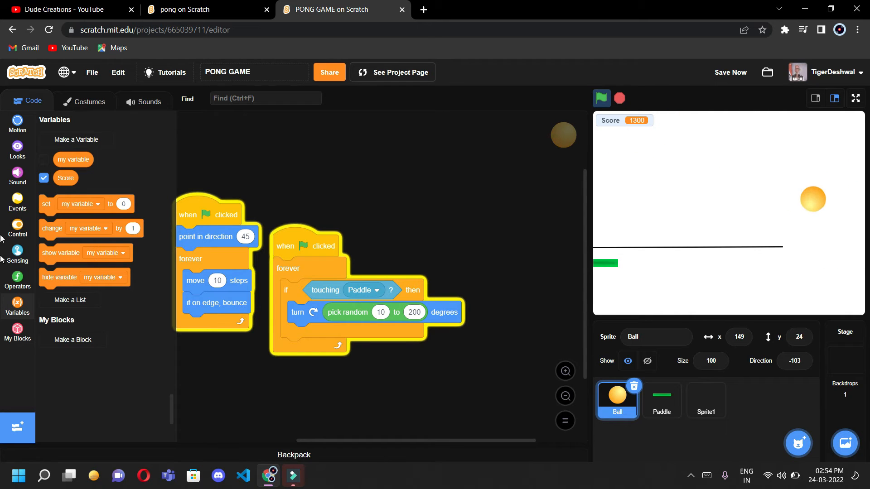
pyautogui.moveTo(81, 204); pyautogui.dragTo(329, 177)
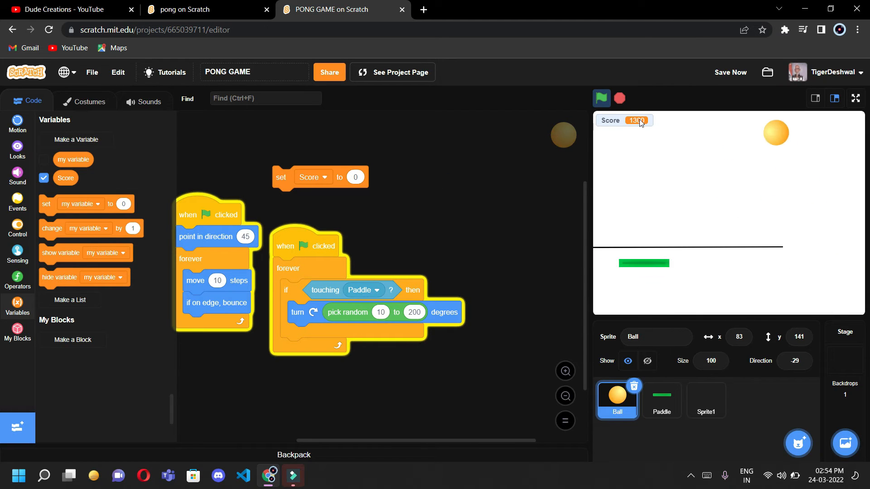
pyautogui.click(601, 98)
pyautogui.write('5')
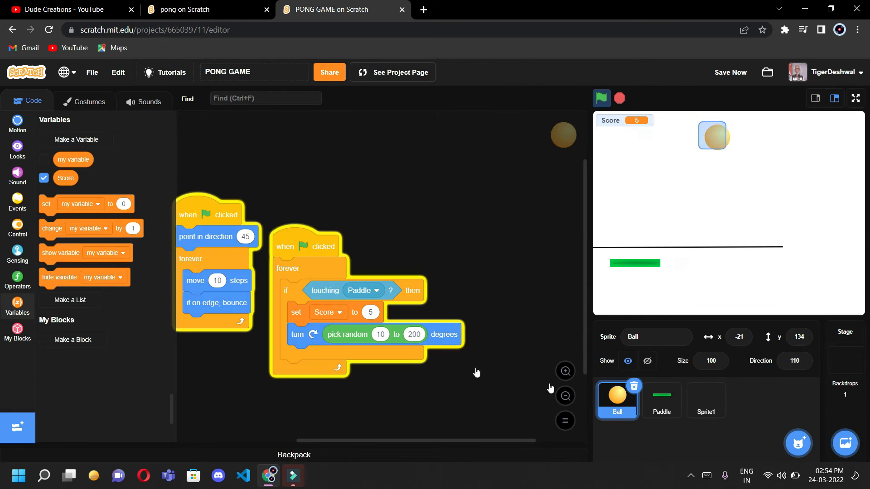
pyautogui.click(601, 97)
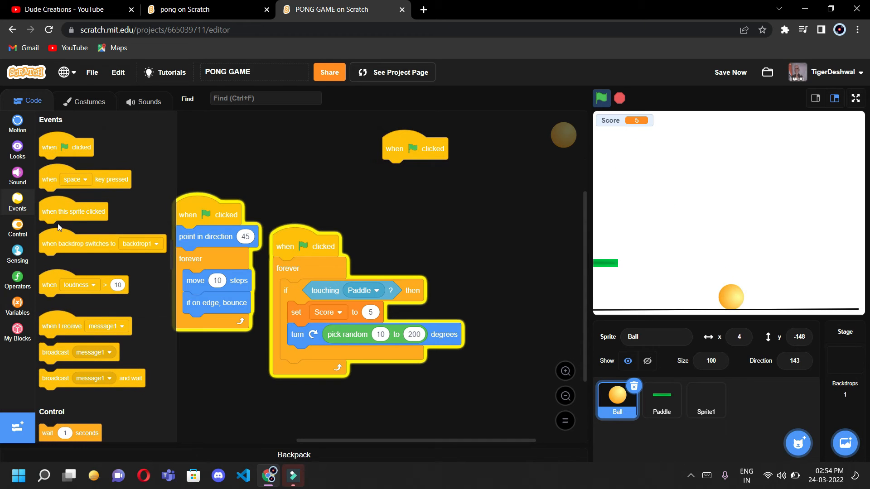
# Begin a new Ball green-flag forever check for touching Sprite1, then select the Paddle sprite.
pyautogui.click(18, 228)
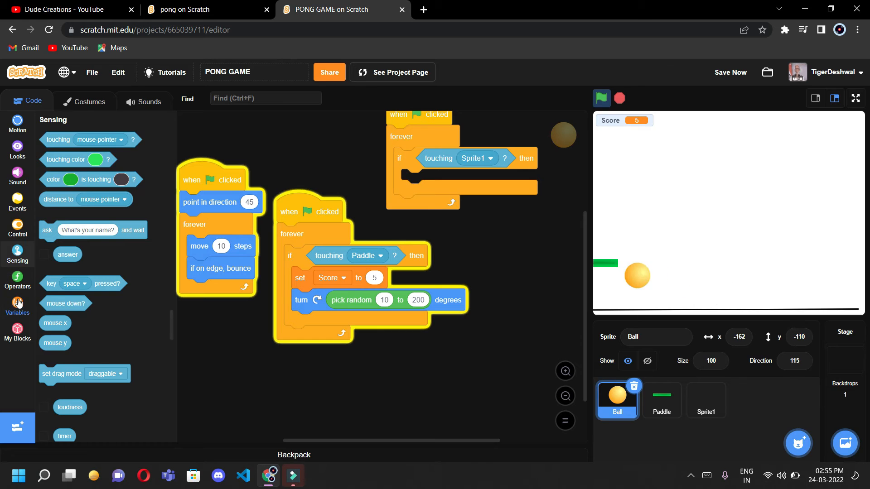
pyautogui.click(17, 305)
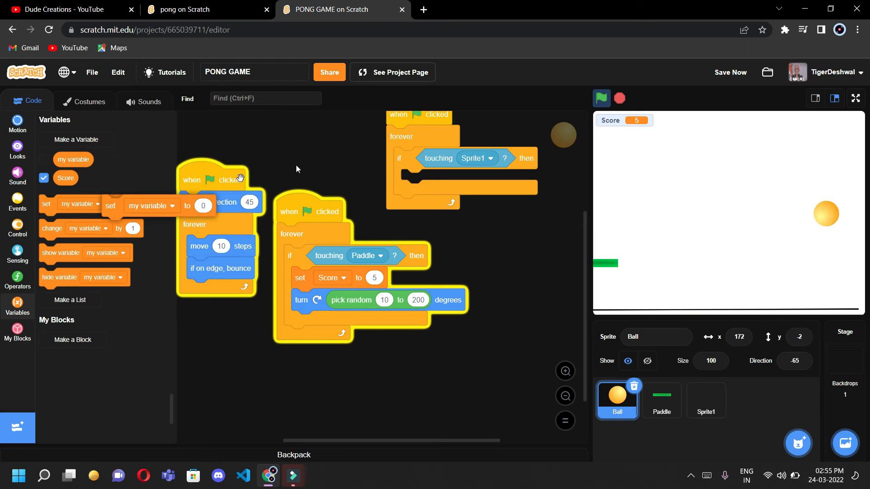
pyautogui.click(470, 180)
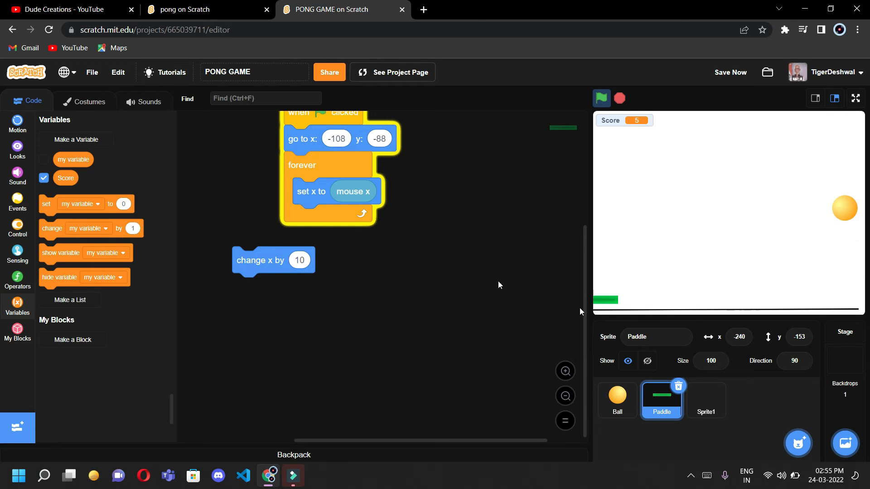
# In the Ball's script, restore the random turn inside the paddle check and set the change block to the Score variable.
pyautogui.click(616, 399)
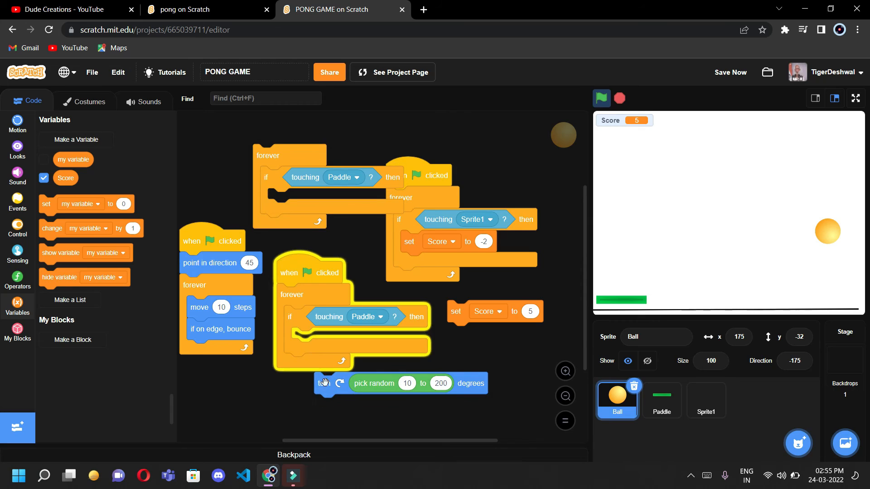
pyautogui.moveTo(324, 382); pyautogui.dragTo(300, 338)
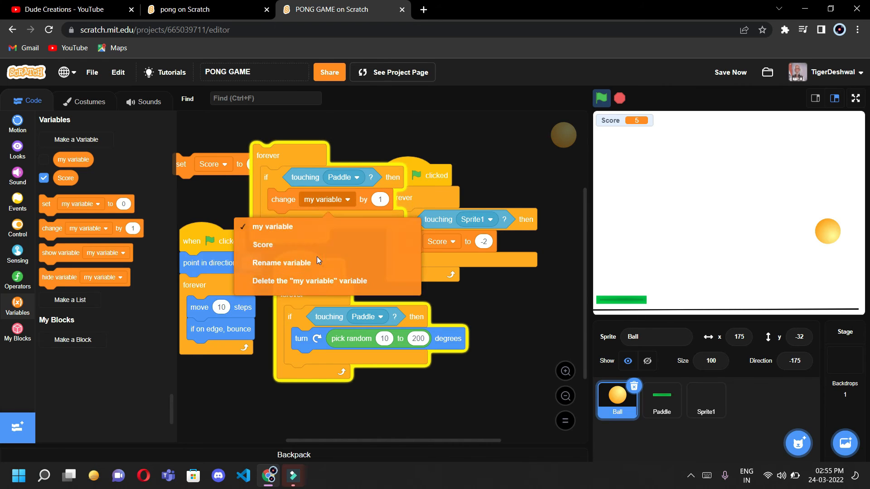
pyautogui.click(281, 263)
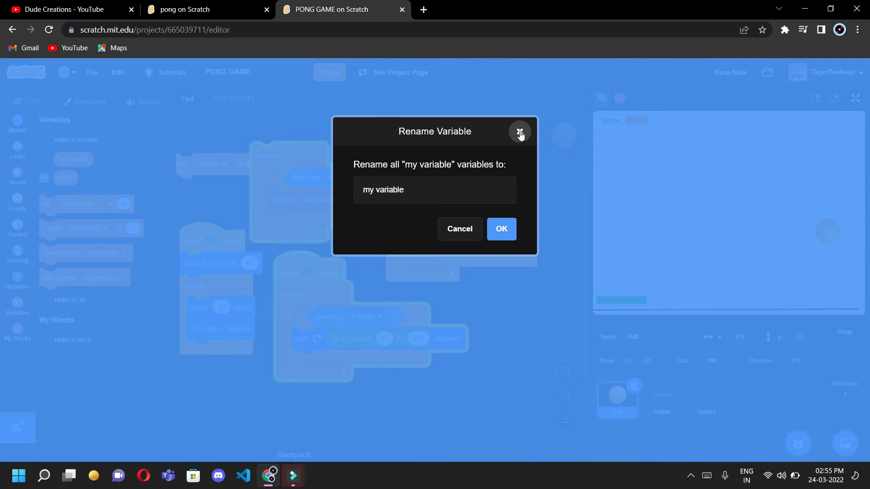
pyautogui.click(520, 132)
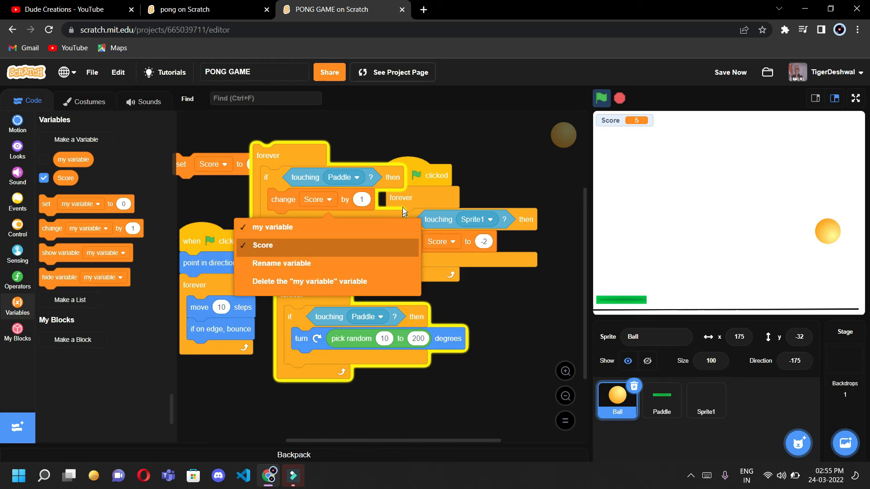
pyautogui.click(359, 199)
pyautogui.write('5')
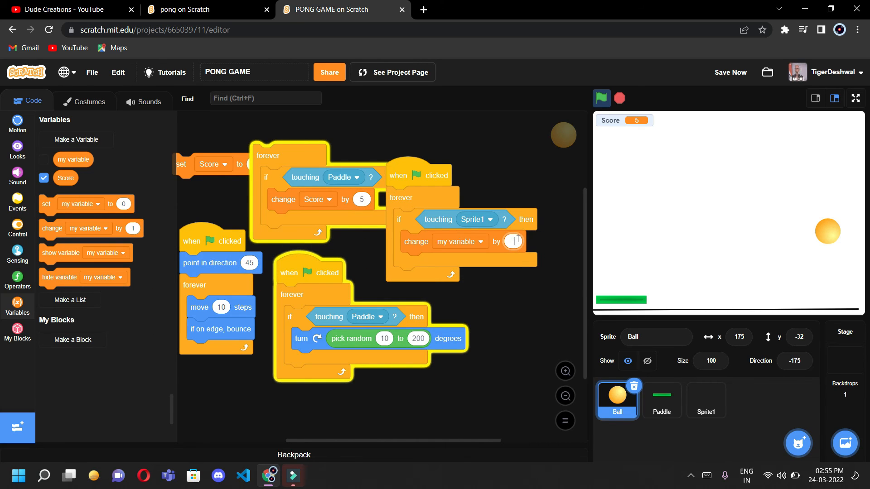
# Set Score to change by -2 on touching Sprite1 and show the stage full screen.
pyautogui.click(458, 242)
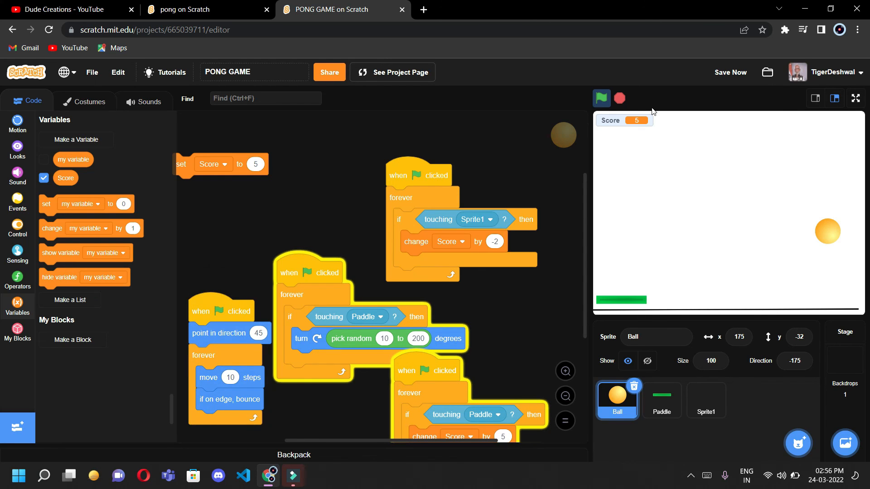
pyautogui.click(855, 98)
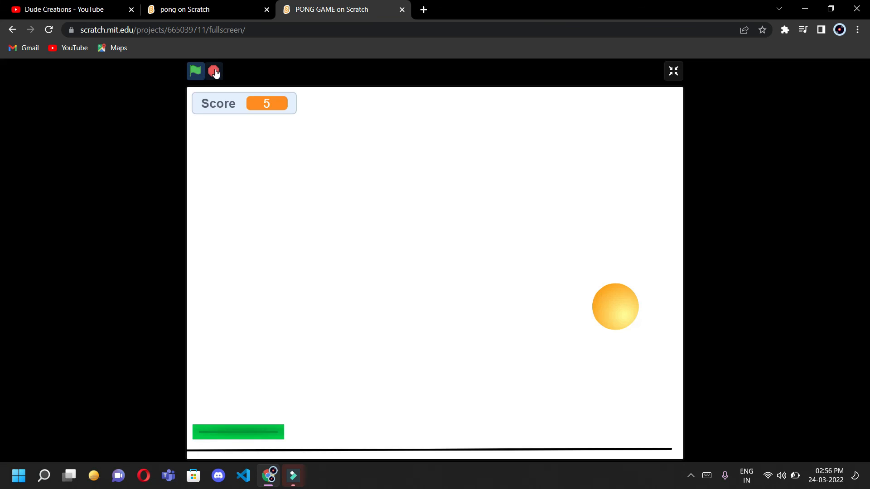